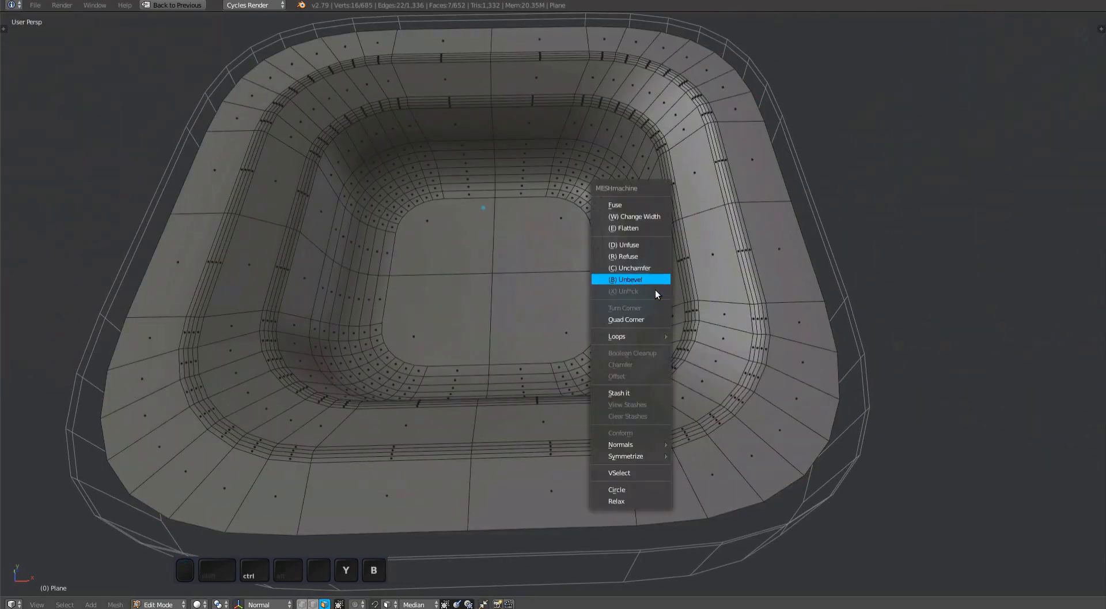
# Unbevel the selected bevel loops on the stadium plug's inner rim.
pyautogui.click(627, 279)
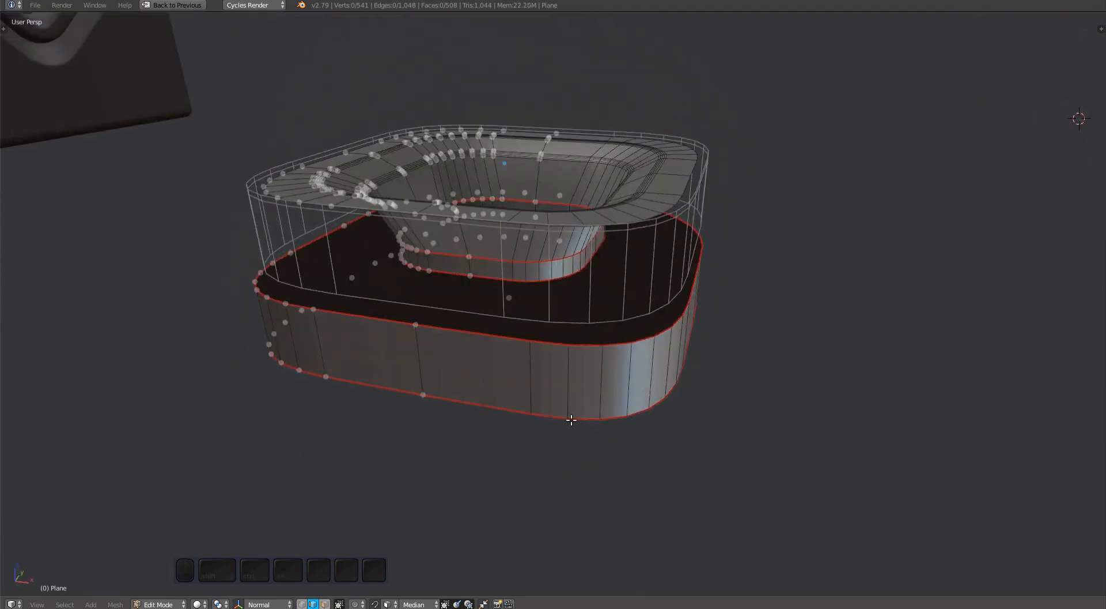
# Leave Edit Mode on the stadium plug mesh.
pyautogui.press('Tab')
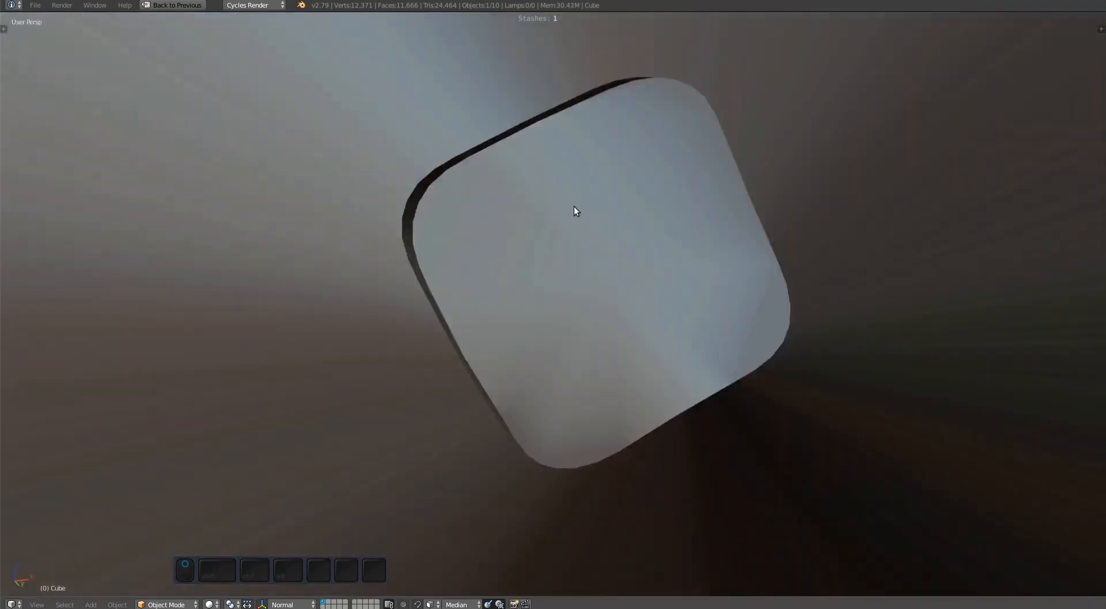
# Enable Use Deformer in the inserted plug's operator settings.
pyautogui.click(622, 415)
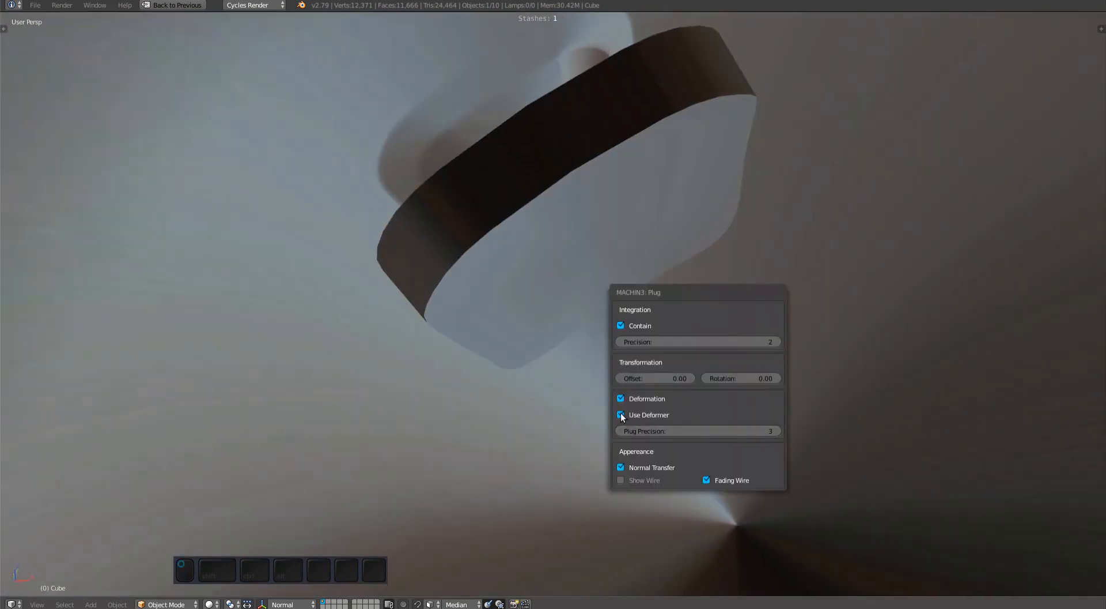
pyautogui.click(621, 415)
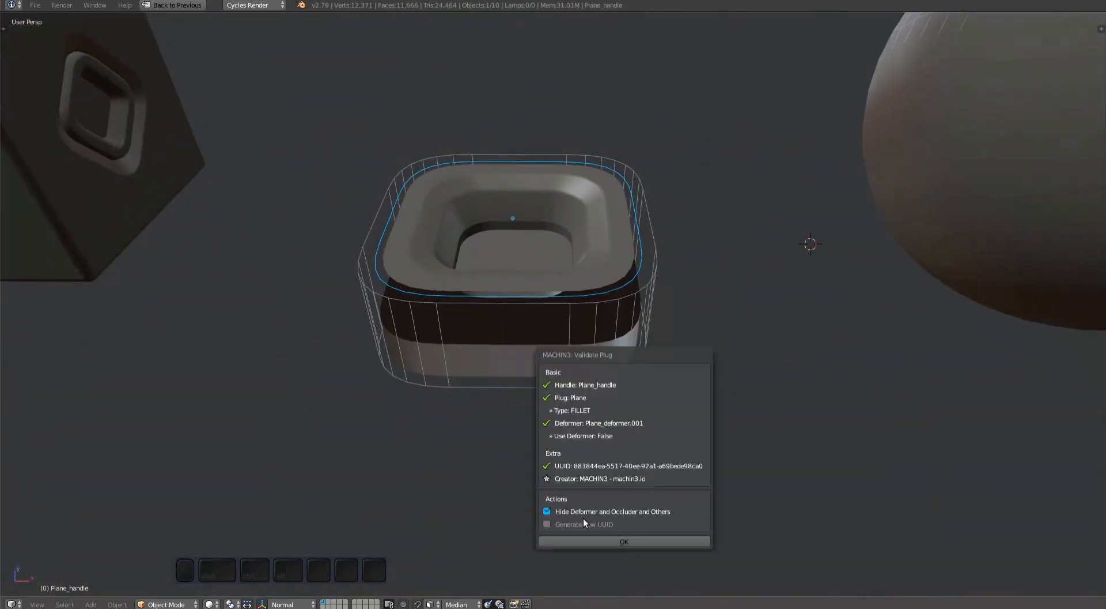
# Accept Validate Plug, then insert the newest stadium plug from MyPlugs.
pyautogui.click(623, 541)
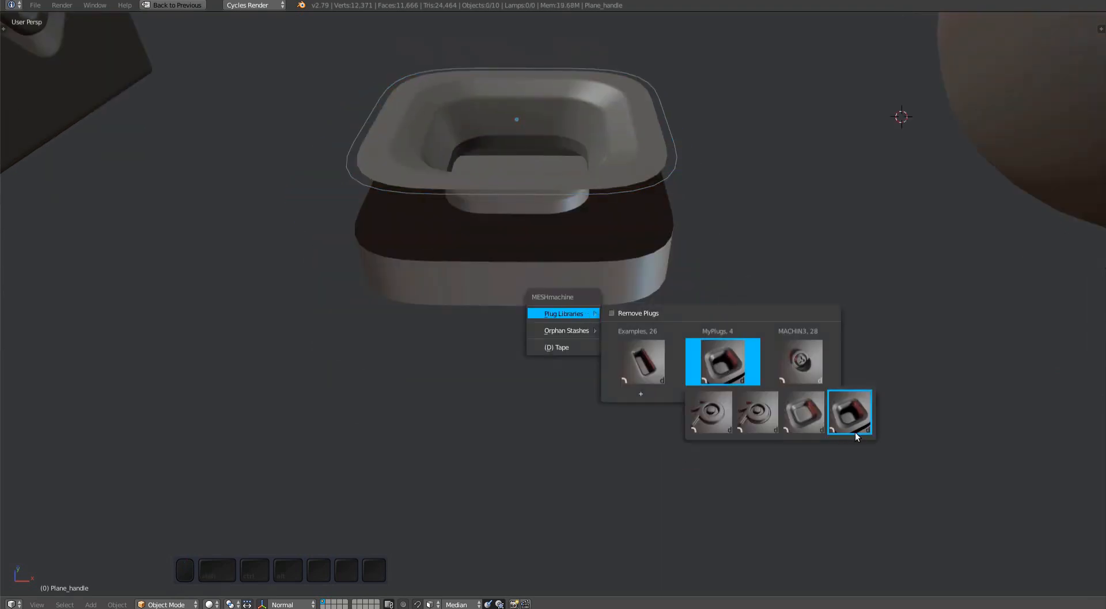
pyautogui.click(849, 412)
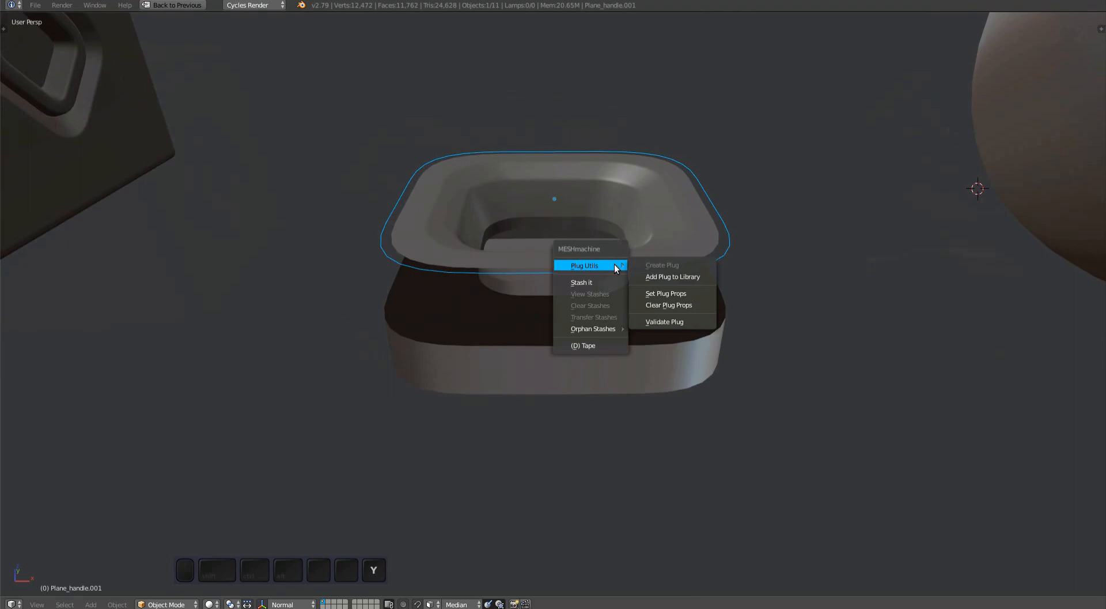
# Set the plane as the plug's occluder and slide its outer loop outward.
pyautogui.click(665, 292)
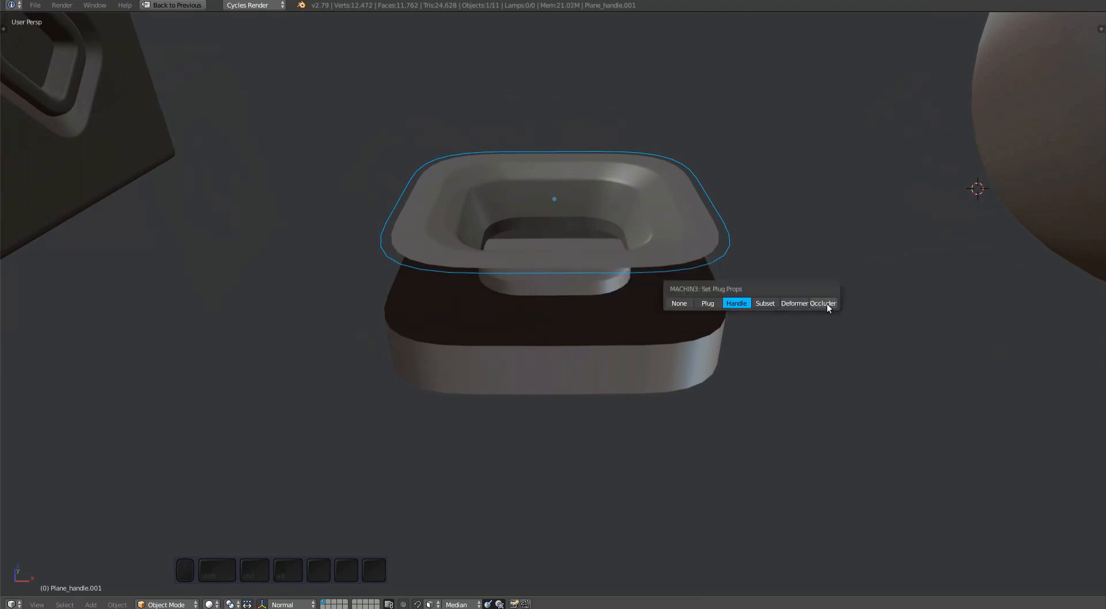
pyautogui.click(808, 303)
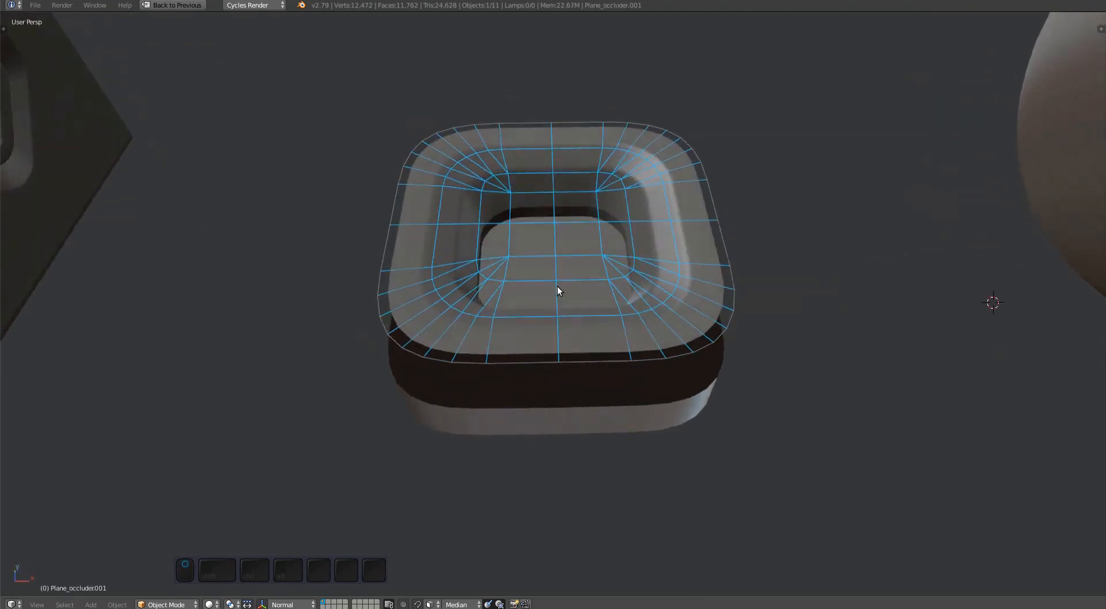
pyautogui.press('1')
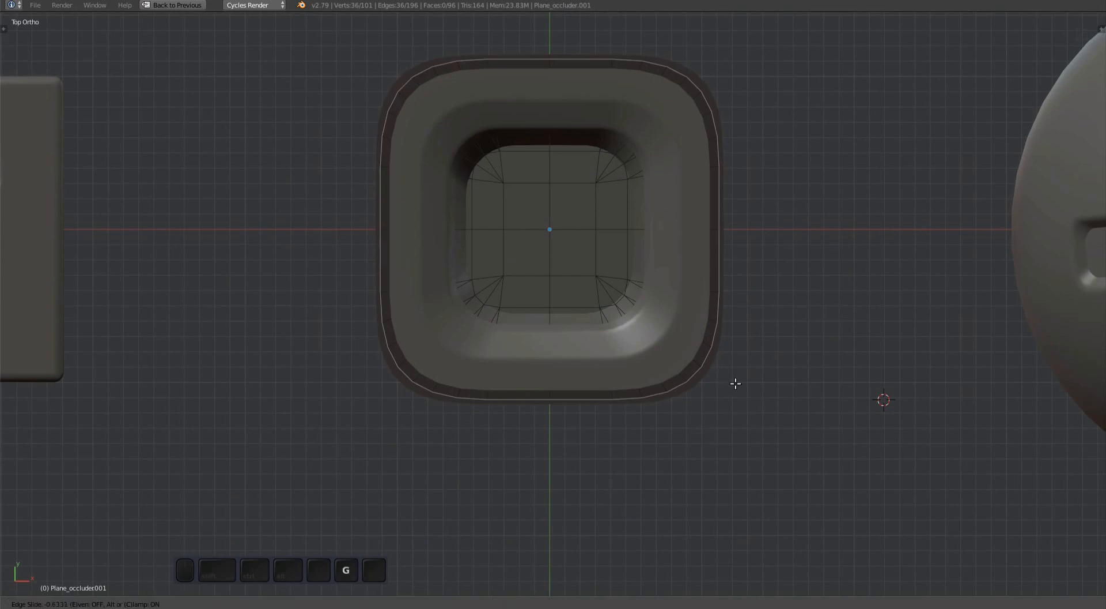
pyautogui.press('alt')
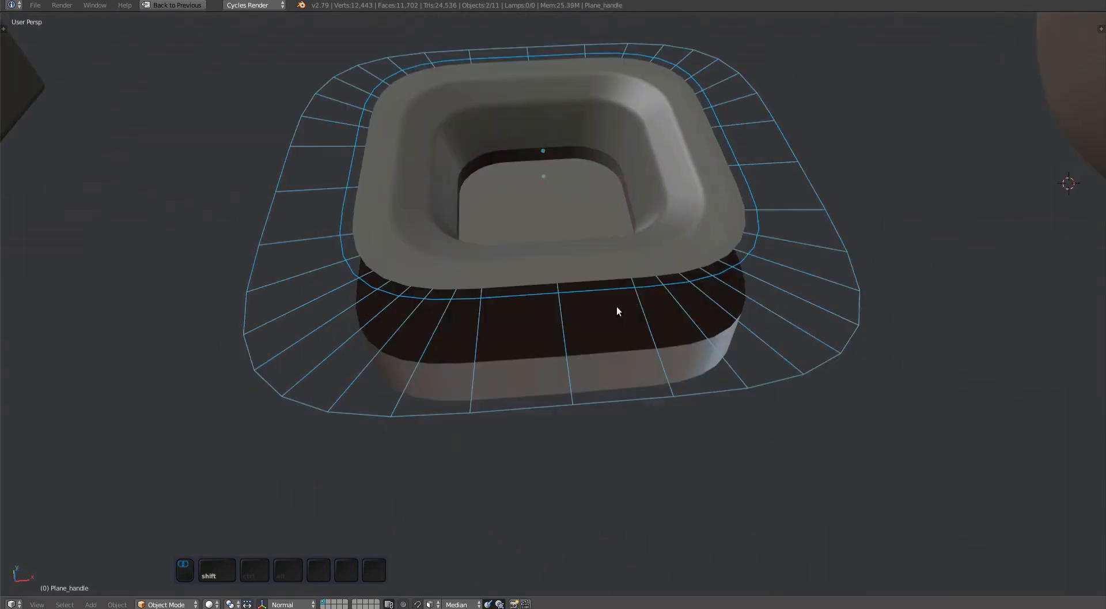
# Parent the occluder to the handle and accept the plug validation.
pyautogui.press('ctrl+p')
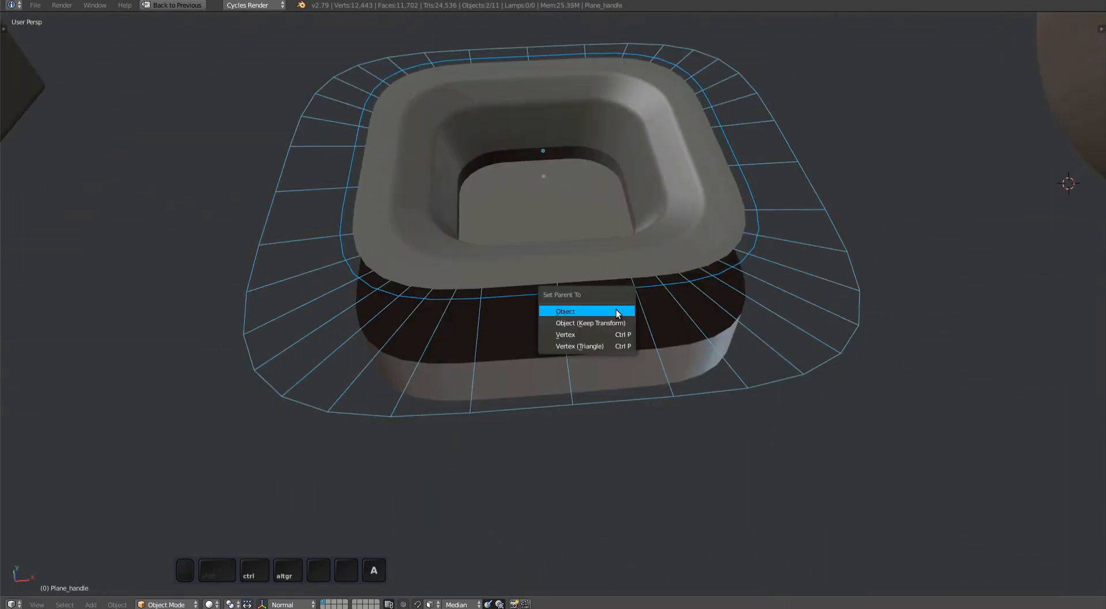
pyautogui.click(565, 311)
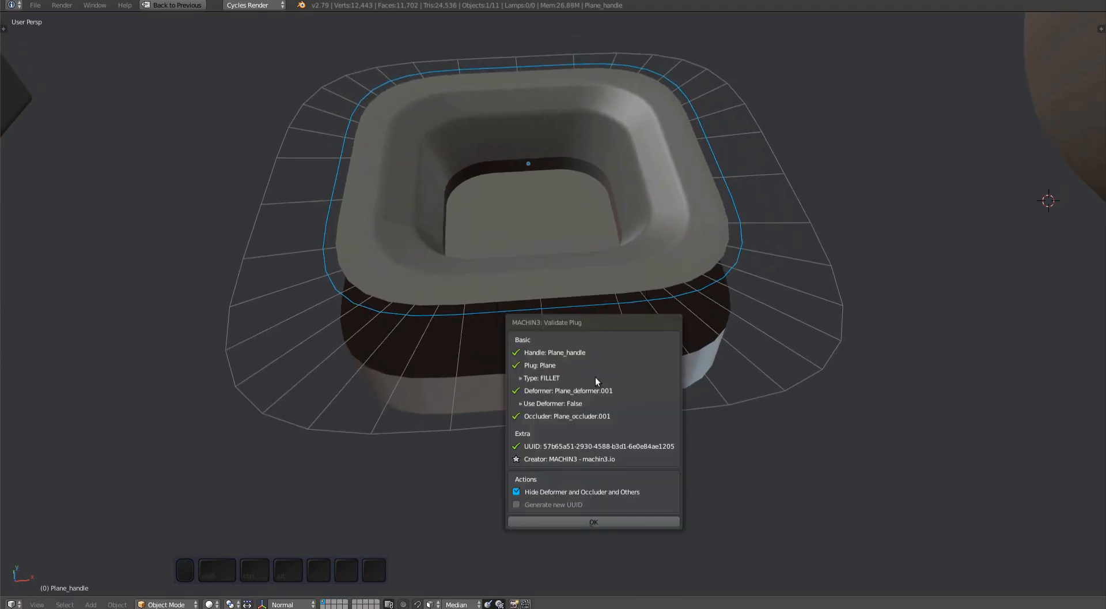
pyautogui.moveTo(599, 420)
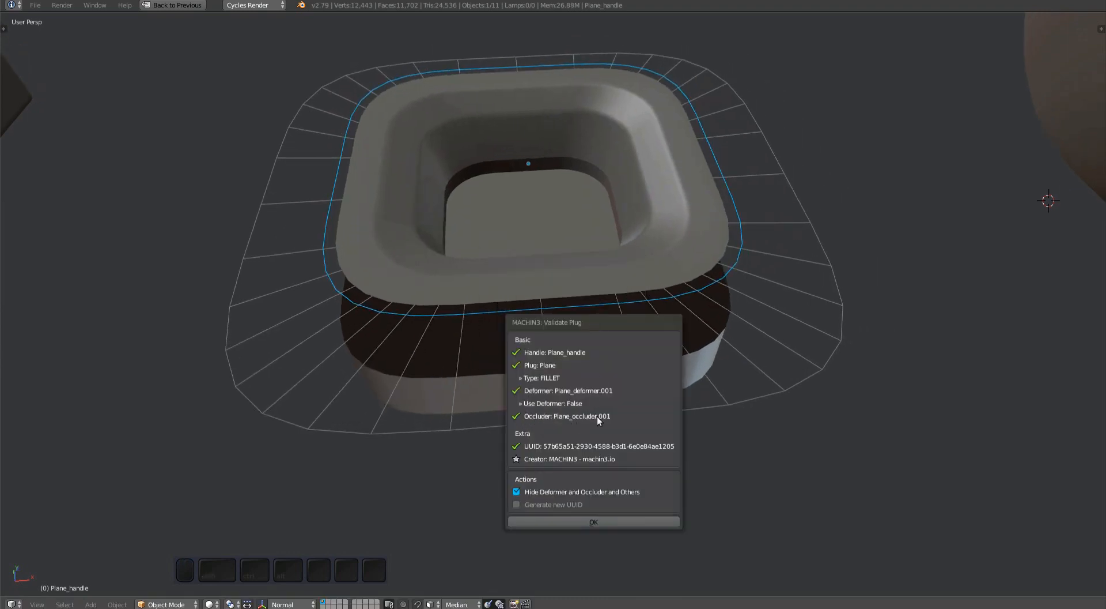
pyautogui.click(593, 521)
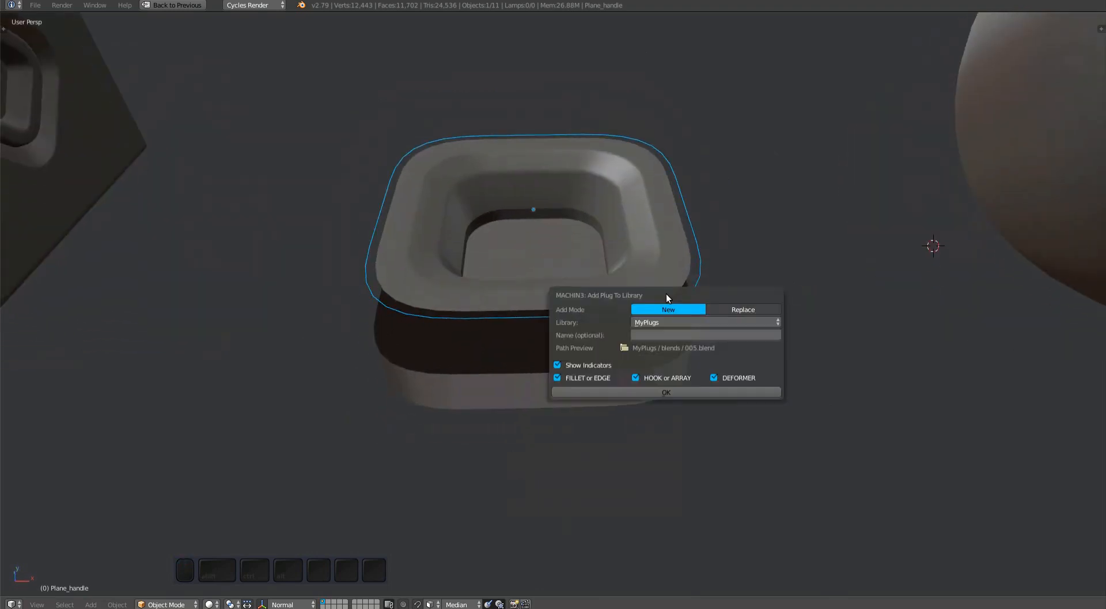
# Replace the older MyPlugs plug with the updated one and check the library.
pyautogui.click(742, 309)
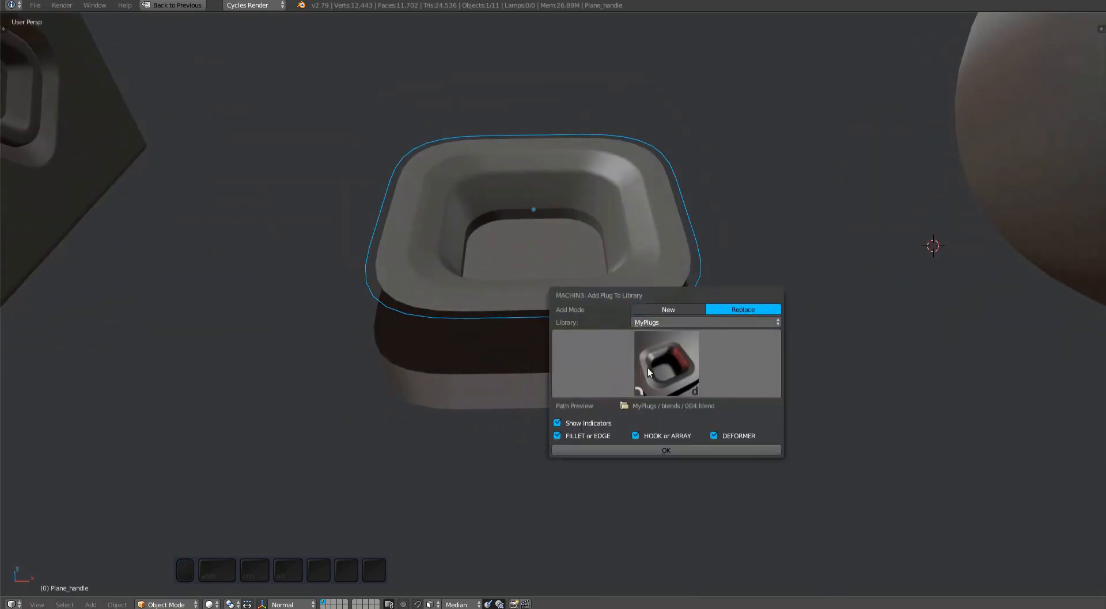
pyautogui.click(666, 364)
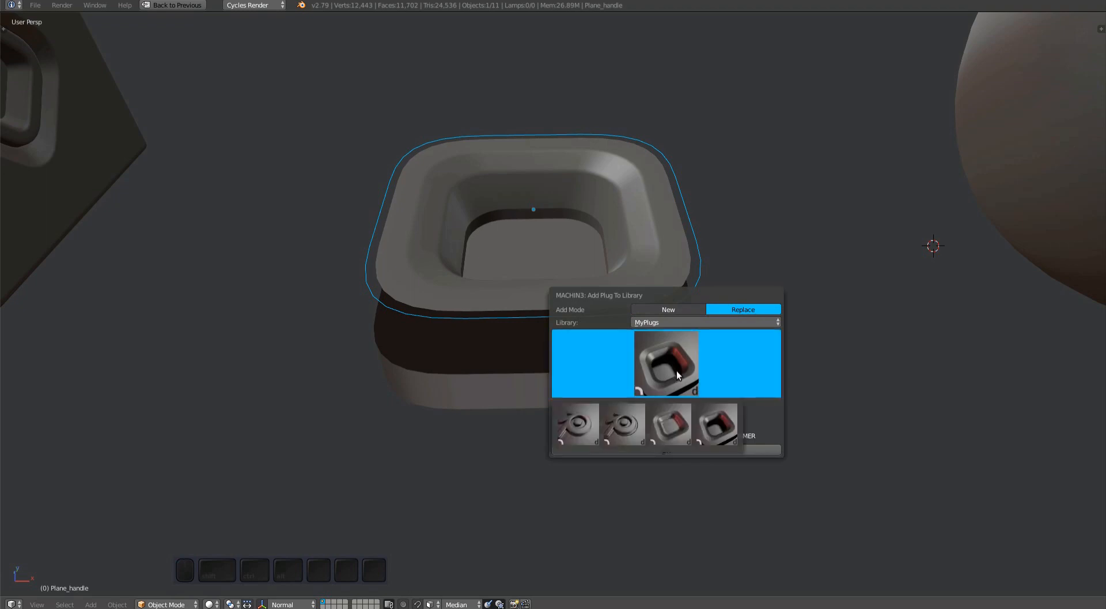
pyautogui.click(666, 362)
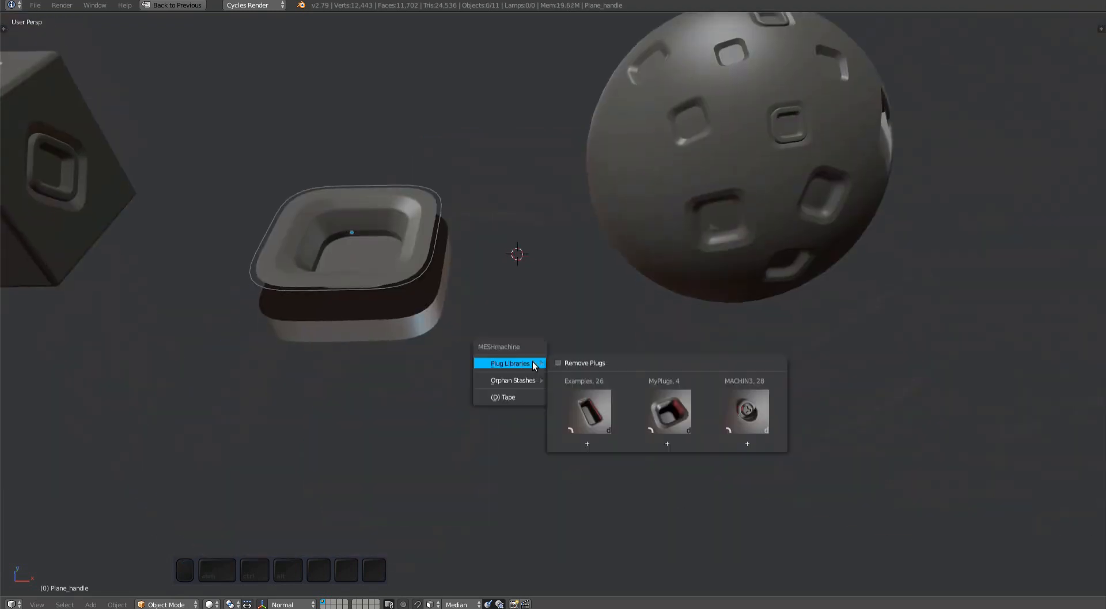
pyautogui.click(667, 410)
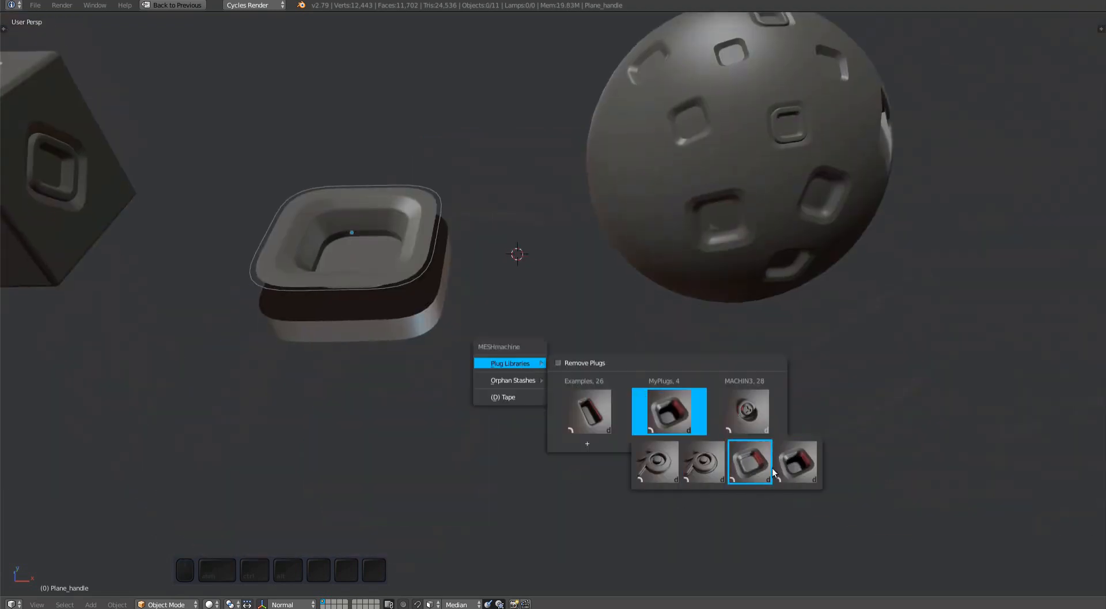